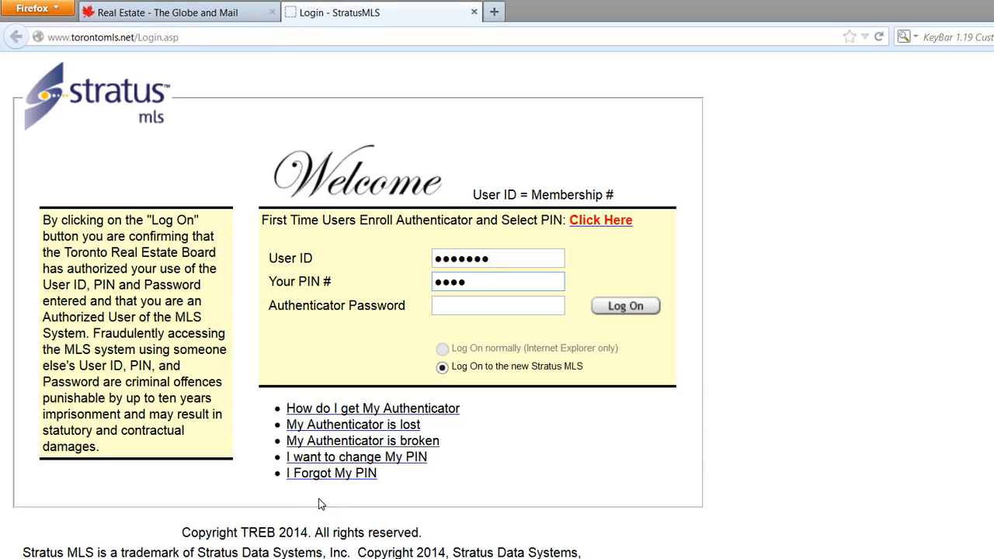
Enter user ID 12345 and the PIN on the reloaded Stratus login page.
left_click(497, 281)
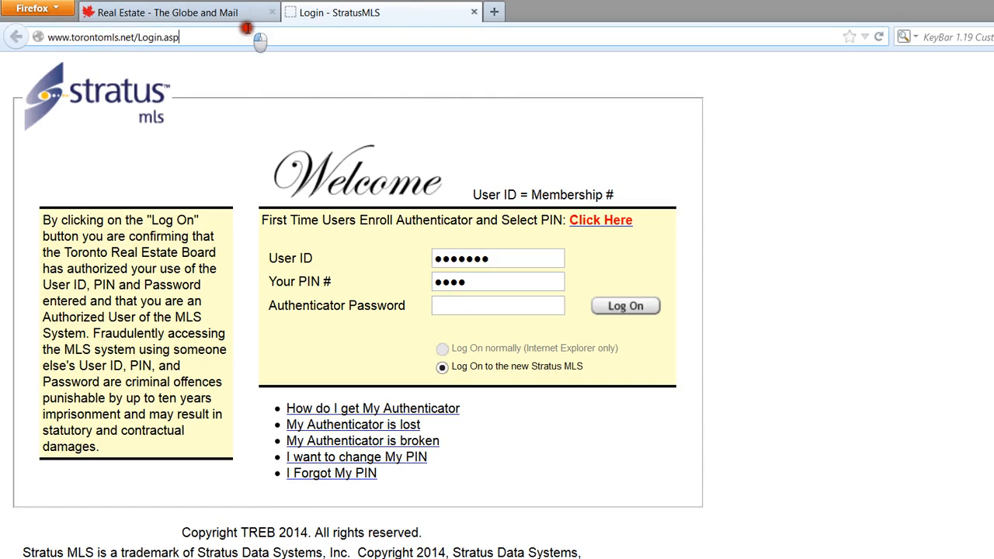
left_click(111, 37)
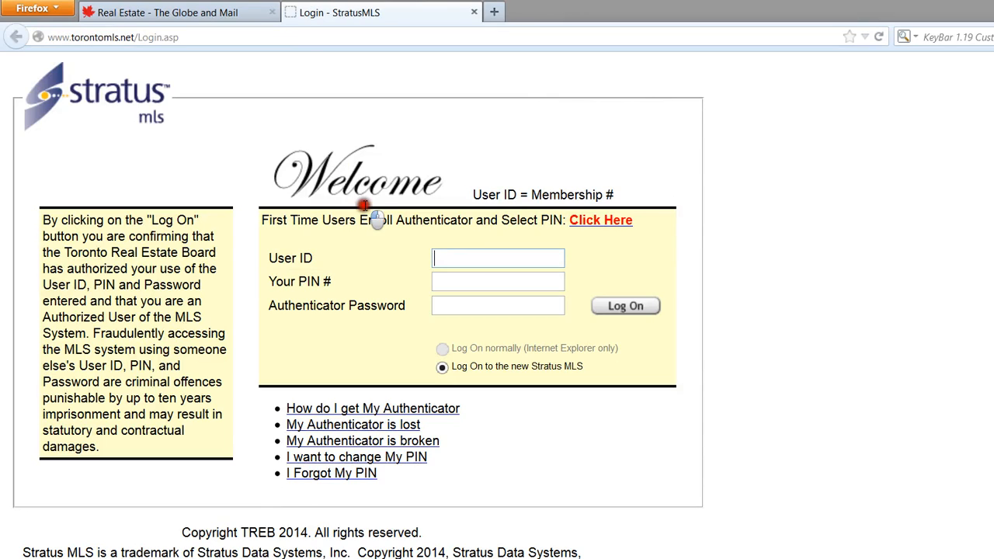
type("12345")
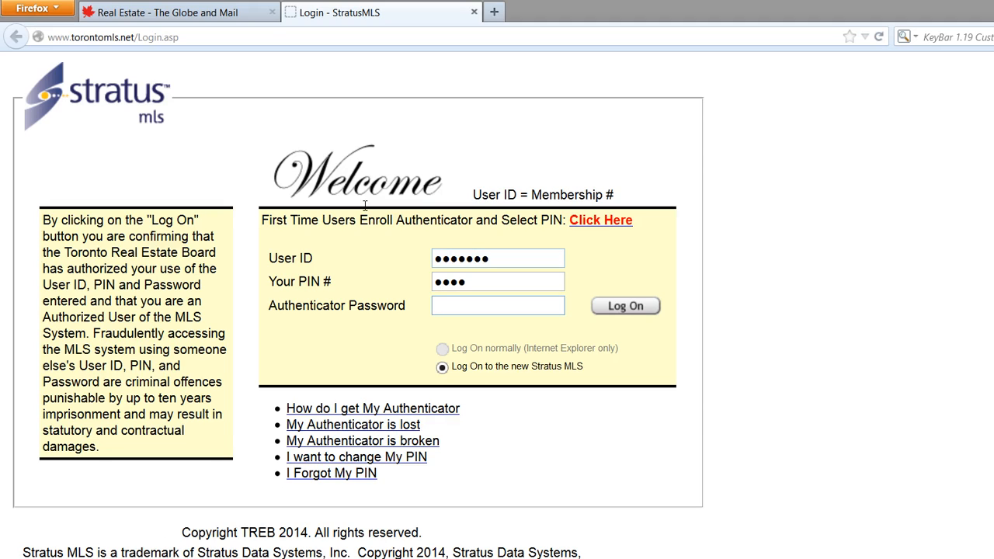
type("••")
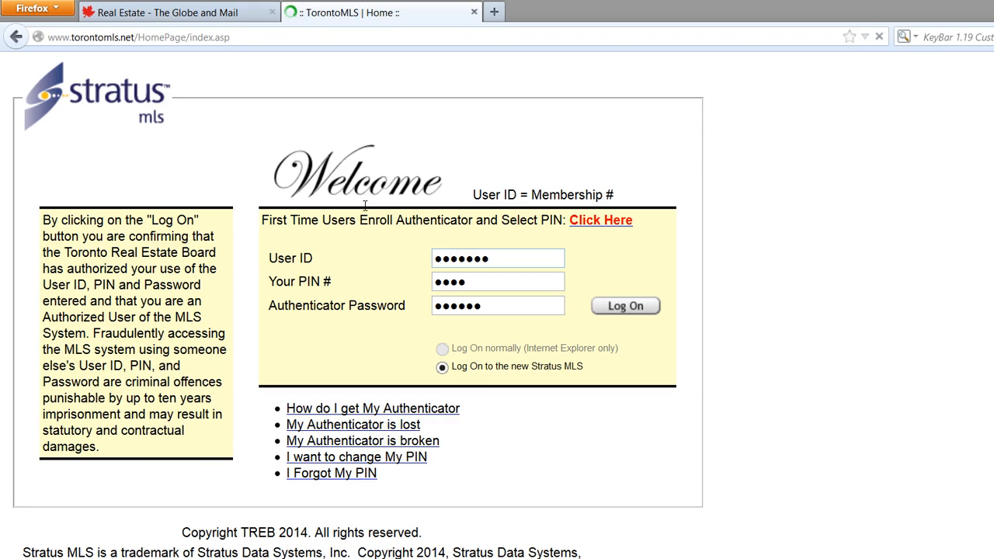
Log on and show My Listings with the 51 Lower Simcoe St condo listing.
left_click(624, 304)
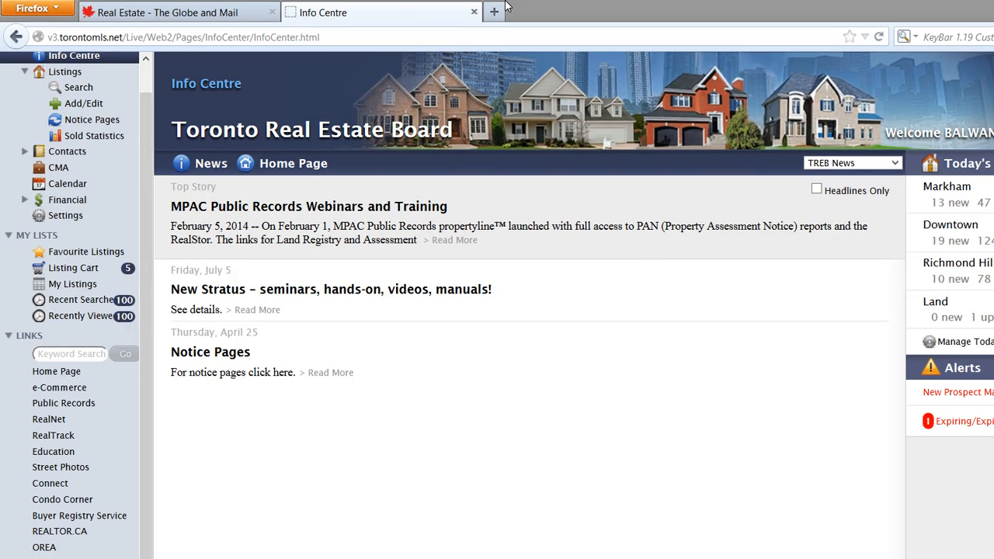
mouse_move(69, 332)
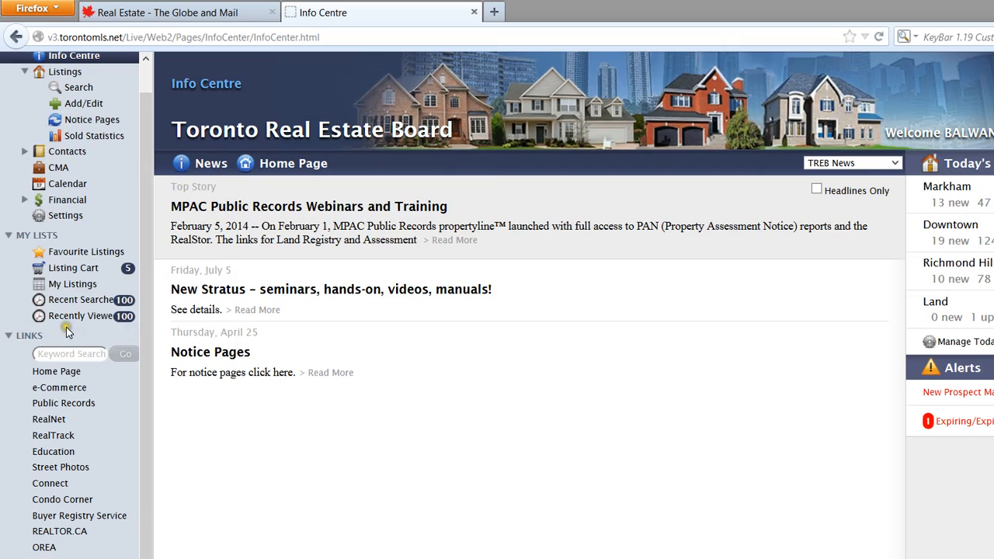
mouse_move(71, 218)
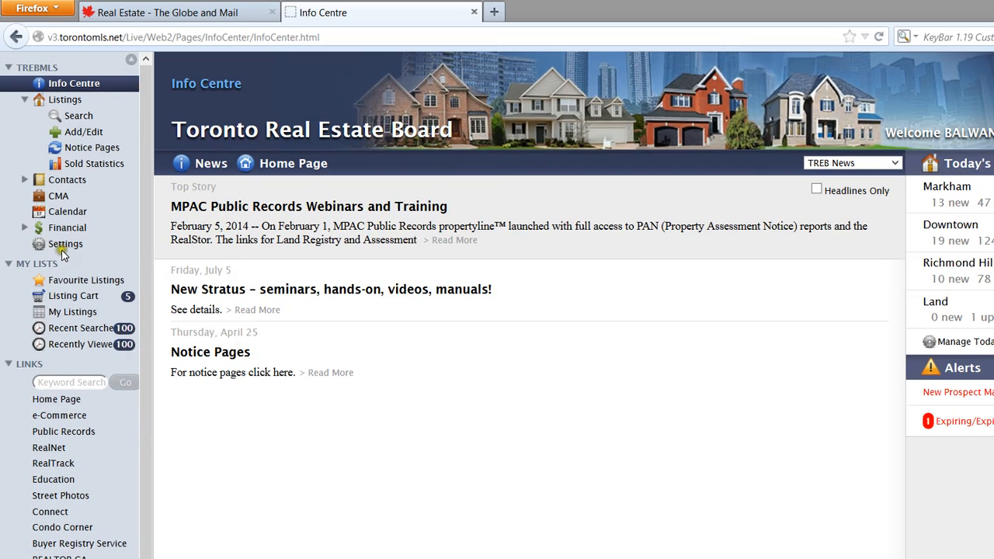
left_click(75, 311)
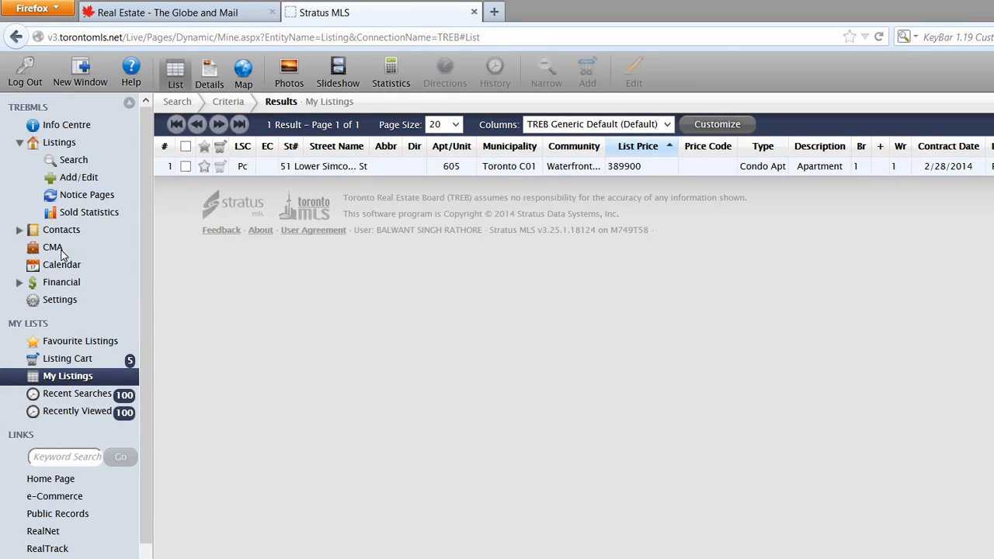
Start editing the 51 Lower Simcoe St listing via Edit Open House Info.
left_click(208, 71)
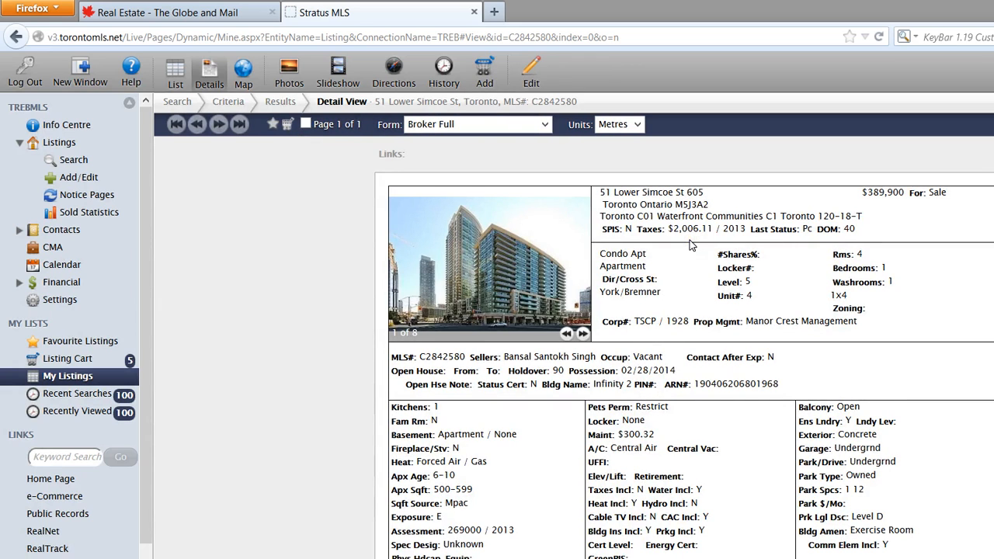
left_click(532, 70)
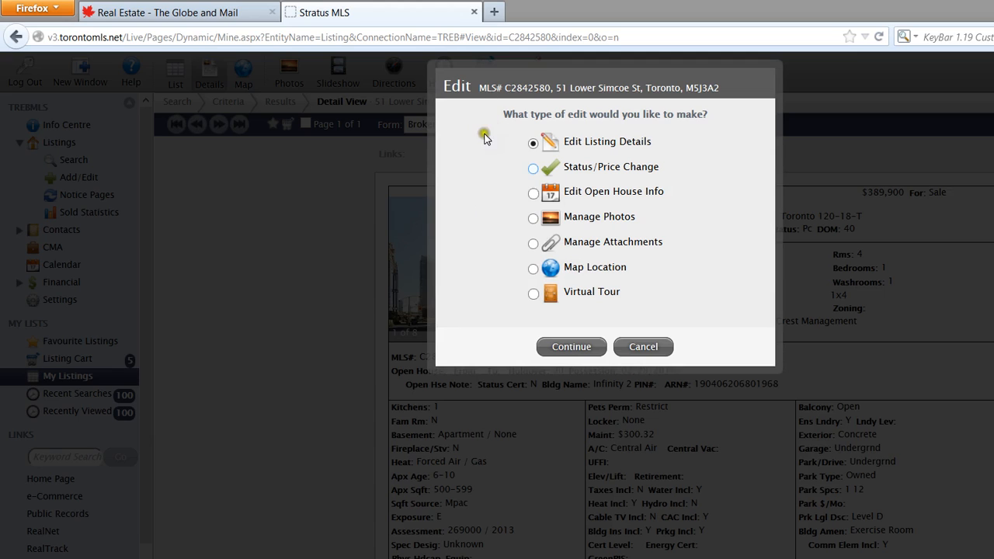
left_click(532, 193)
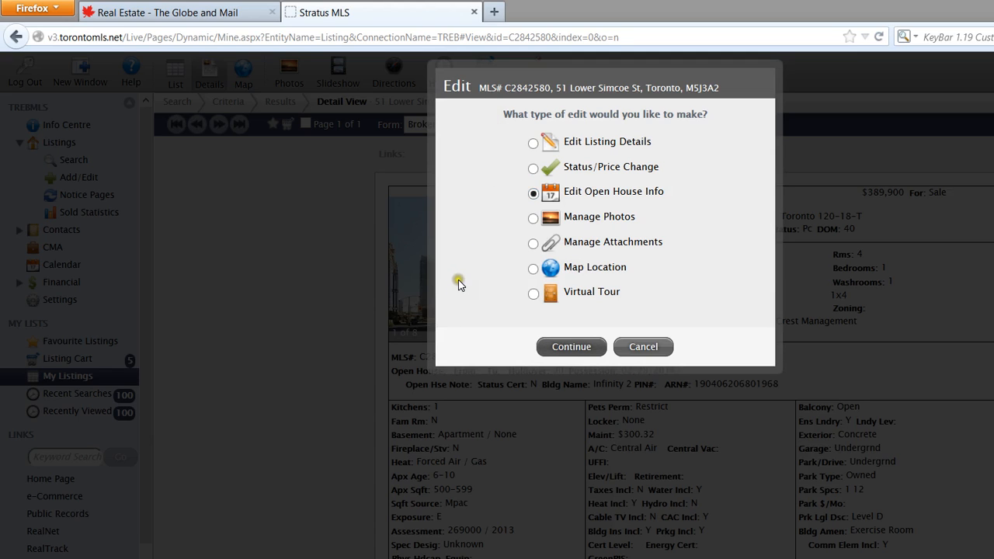
left_click(572, 347)
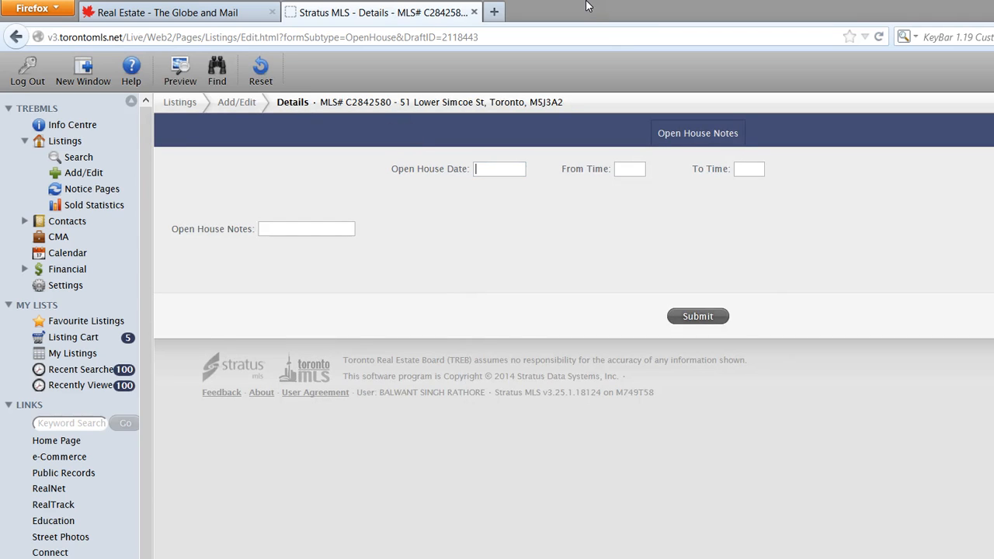
mouse_move(445, 317)
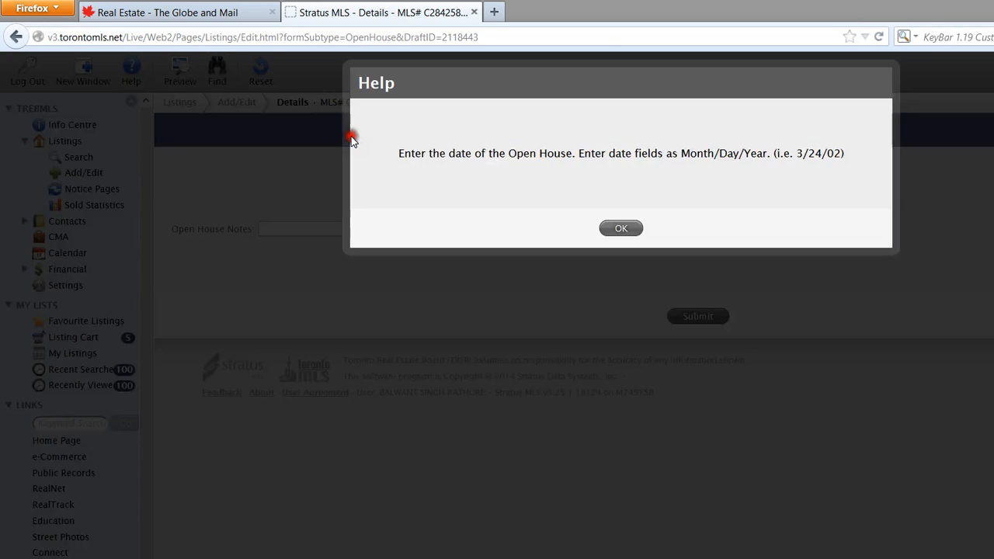
mouse_move(581, 137)
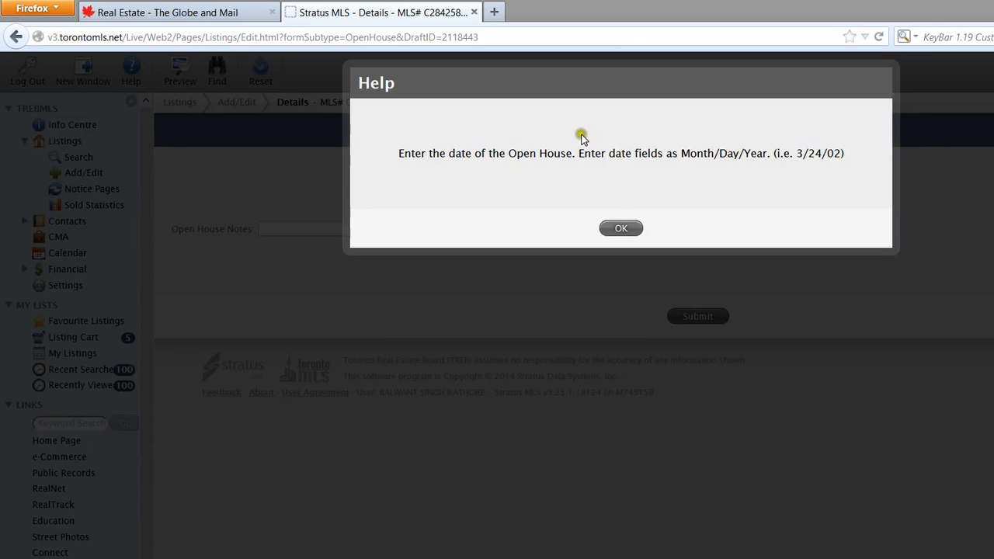
Dismiss the date format help and begin the open house date with "04/".
left_click(622, 227)
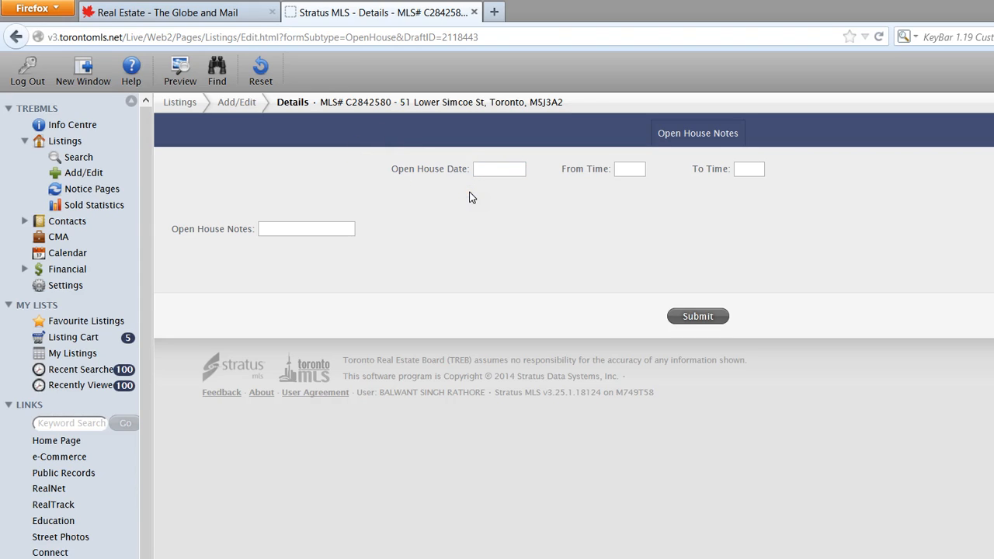
type("04/")
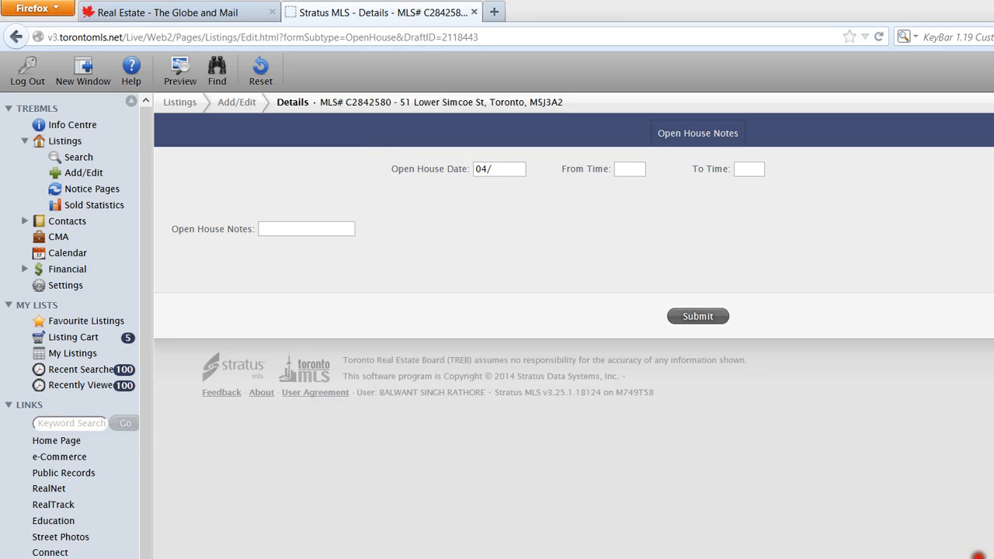
Complete date 4/12/2014, times 3:00 to 5:00, add a Sunday note and submit.
left_click(696, 317)
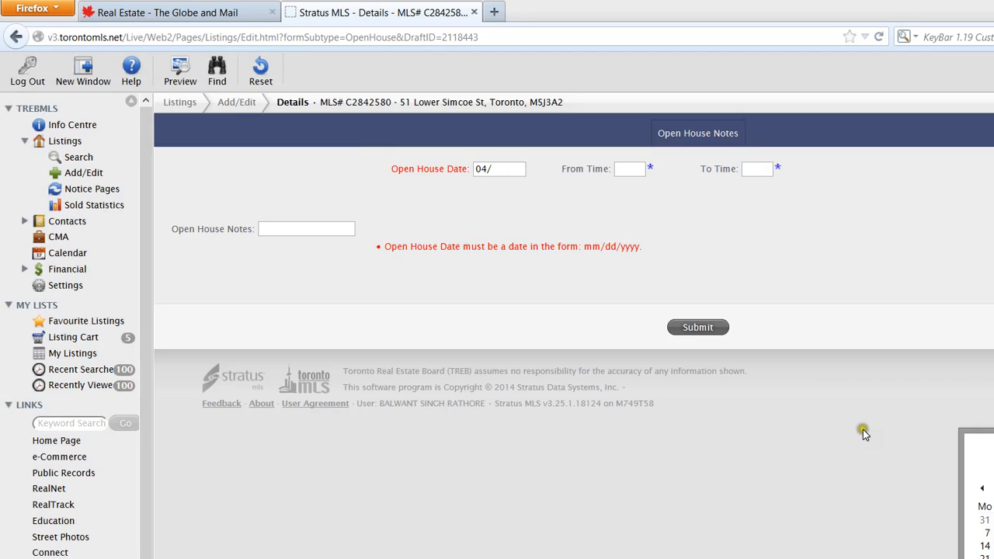
type("12/2014")
type("3")
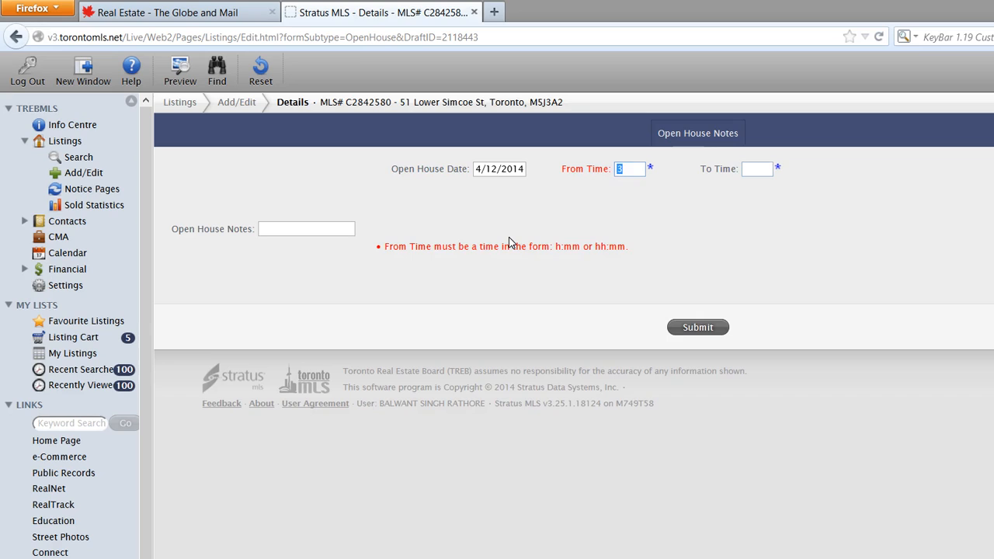
mouse_move(556, 196)
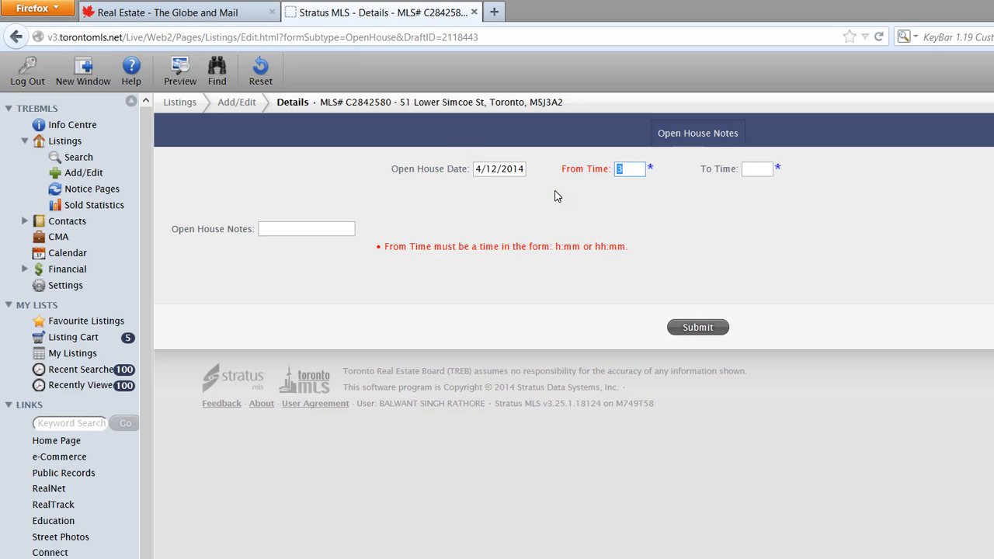
type(":00")
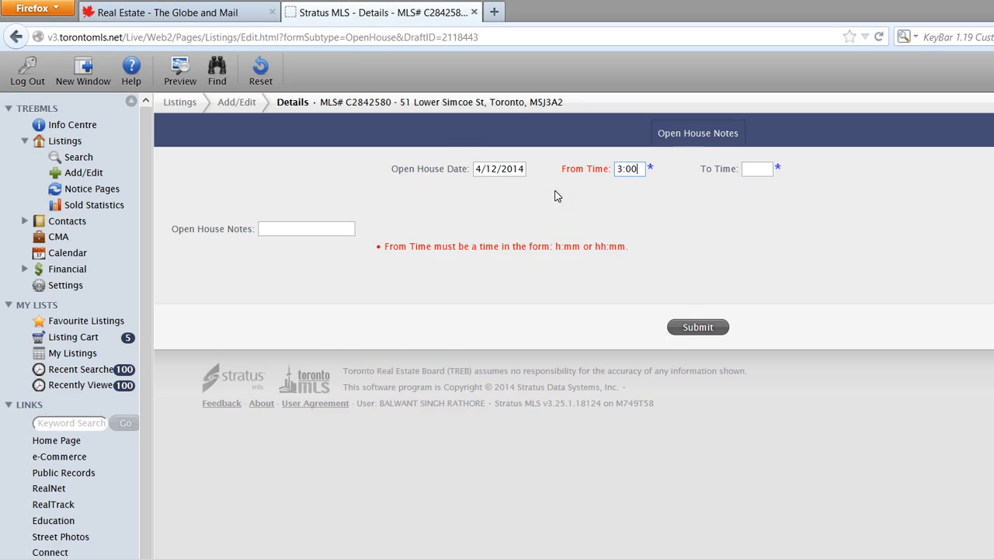
type("5:00")
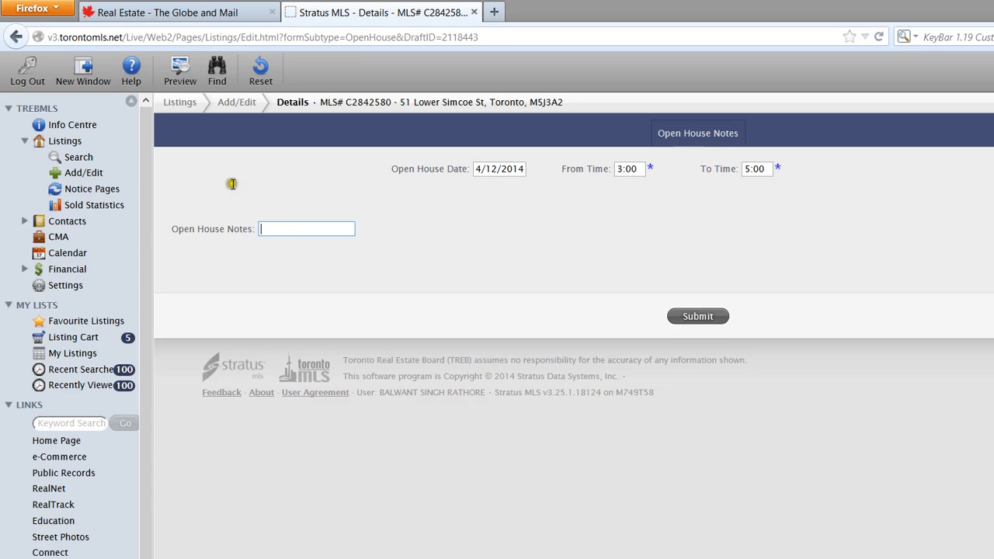
mouse_move(686, 6)
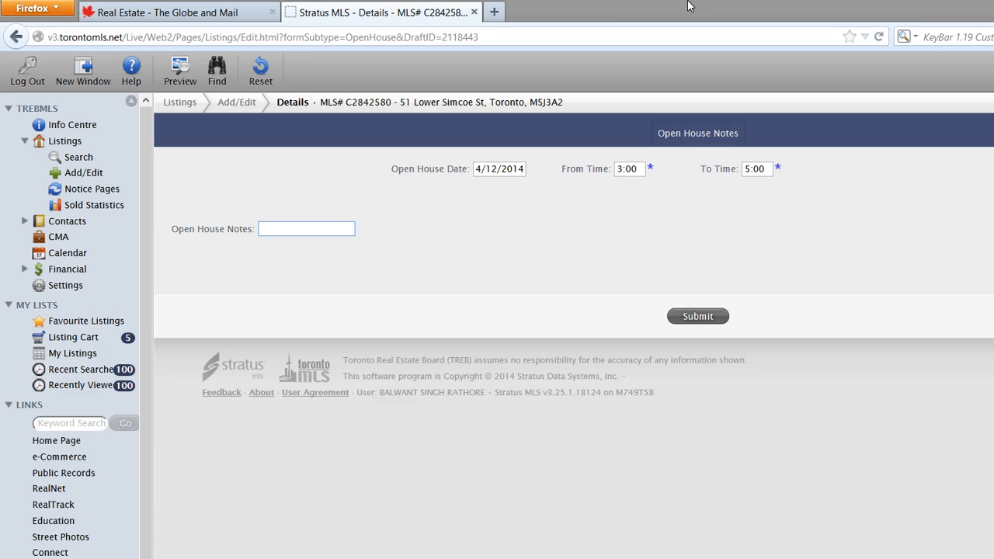
type("On Sunda")
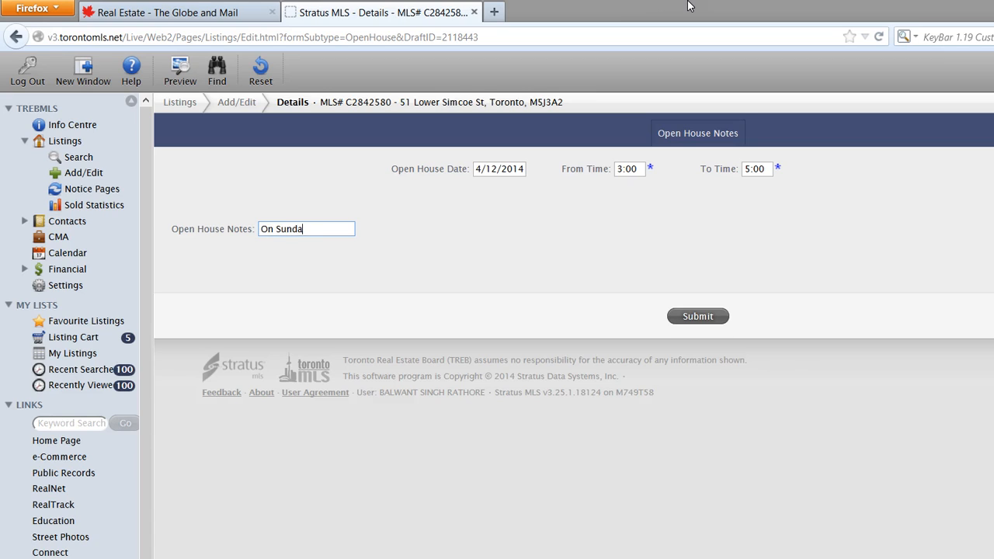
type("y, there")
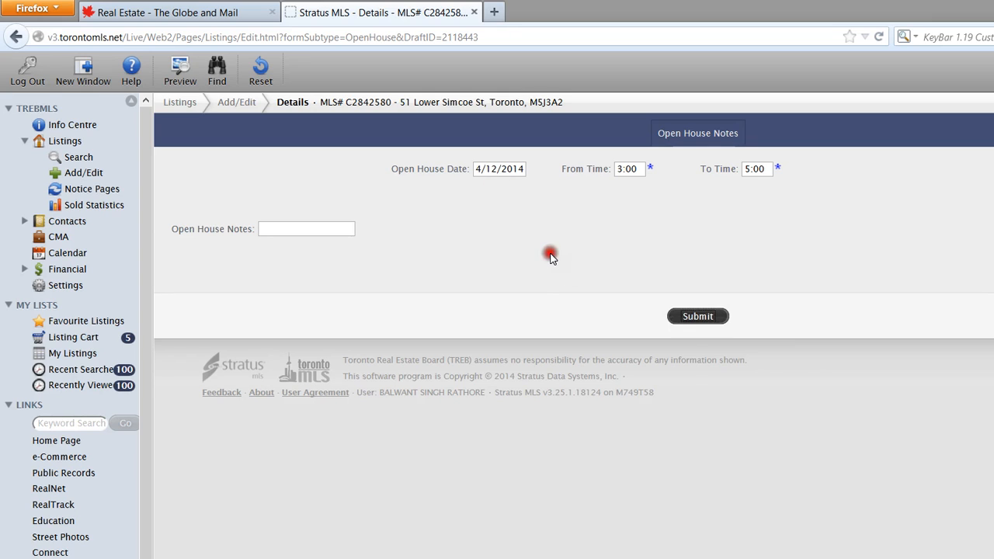
left_click(696, 317)
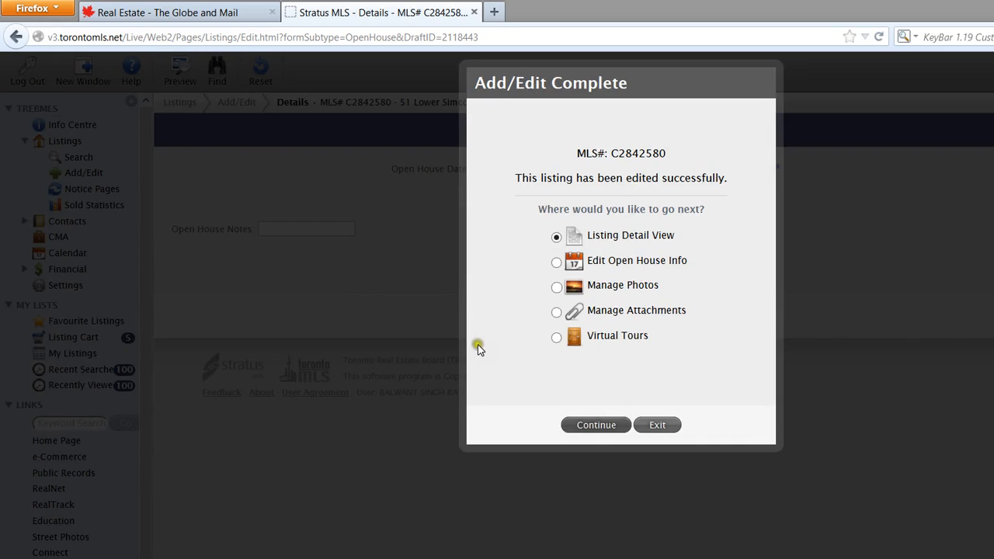
Continue to the listing detail view and scroll through the 4/12/2014 open house entry.
left_click(596, 426)
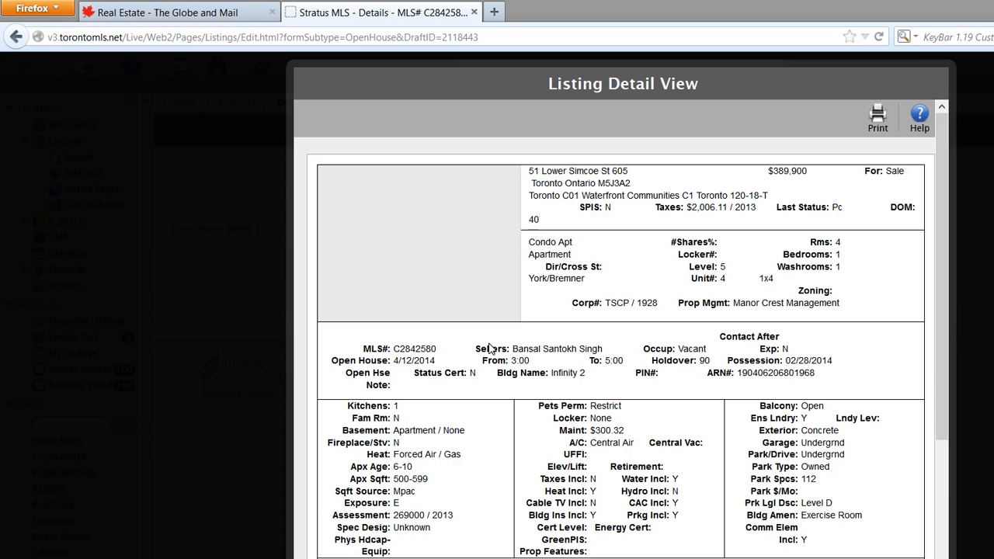
scroll("down", 3)
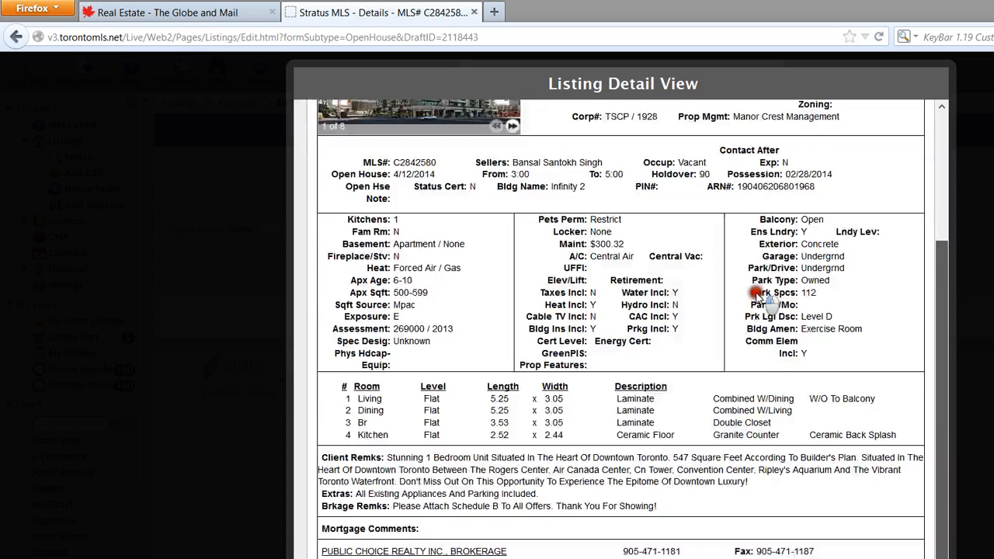
scroll("down", 3)
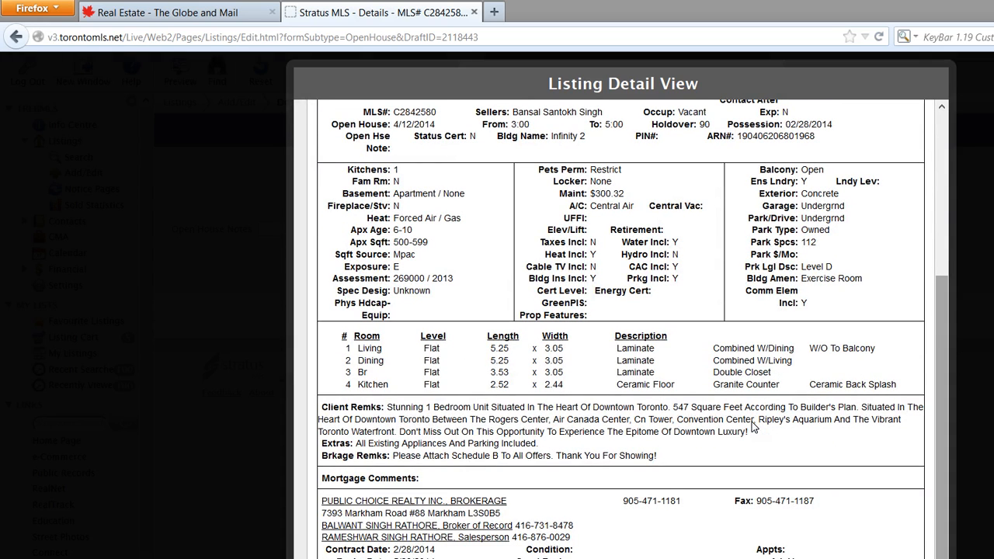
scroll("up", 3)
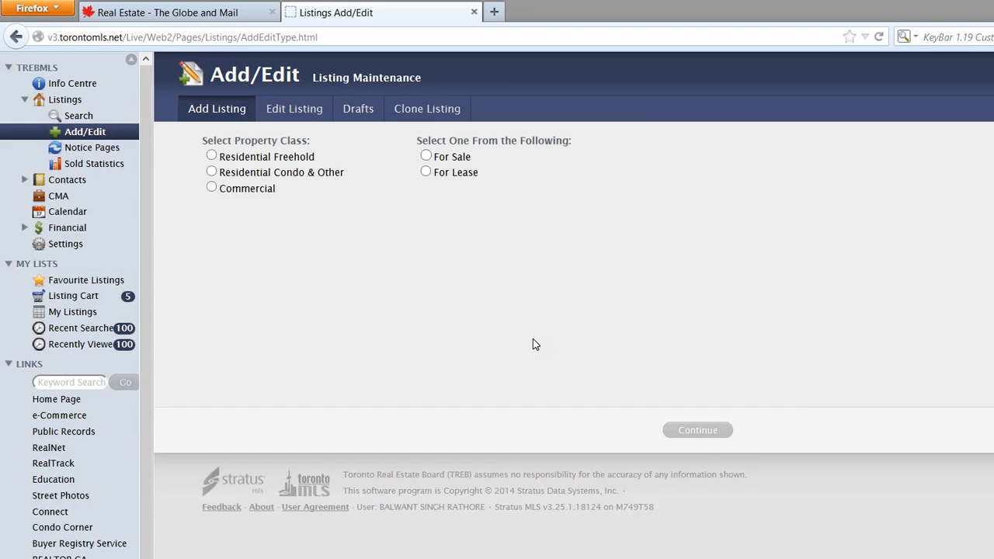
mouse_move(121, 279)
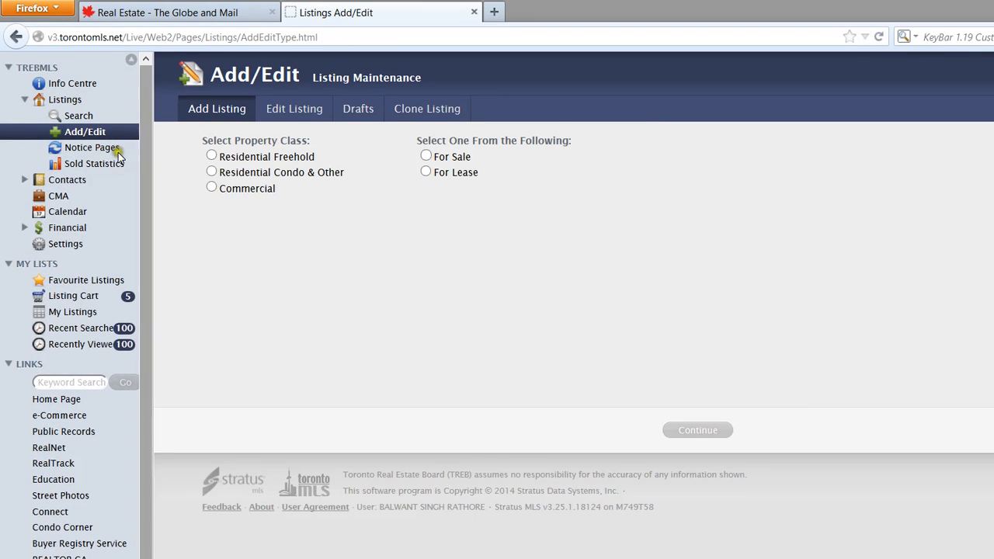
scroll("down", 3)
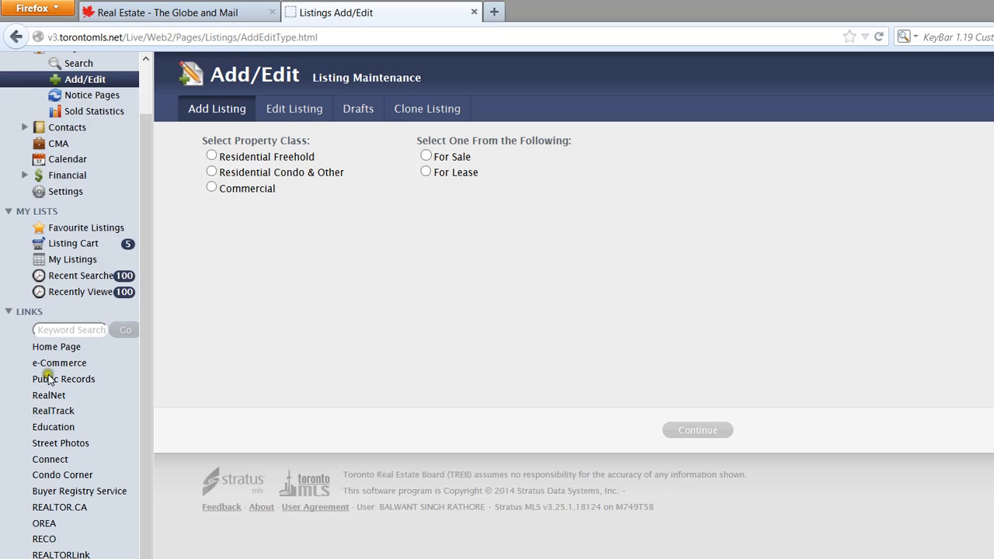
mouse_move(360, 376)
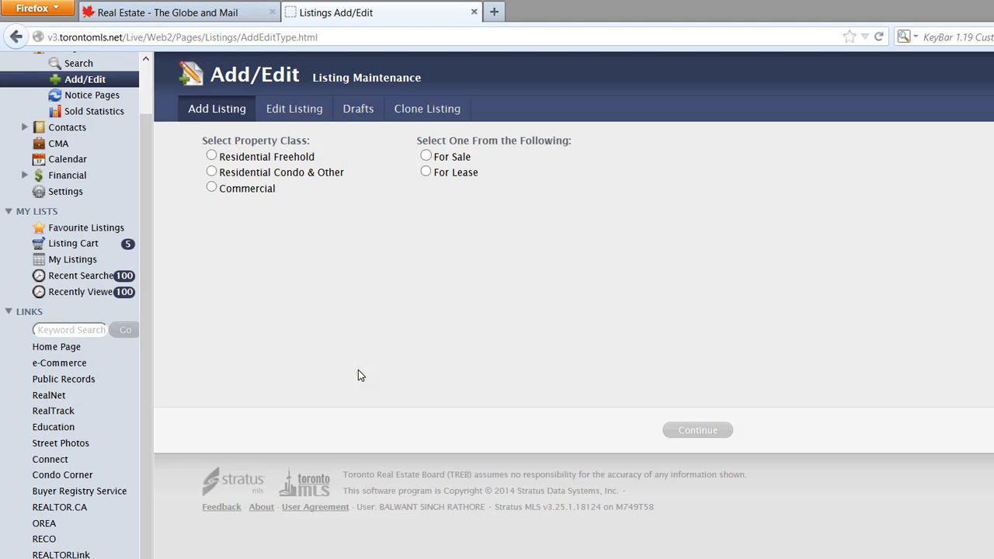
mouse_move(68, 326)
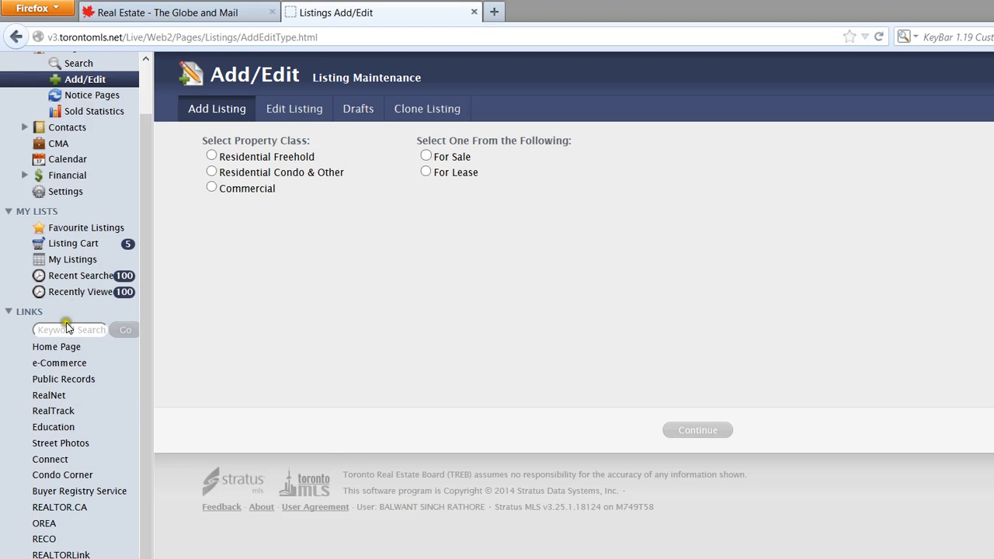
mouse_move(143, 391)
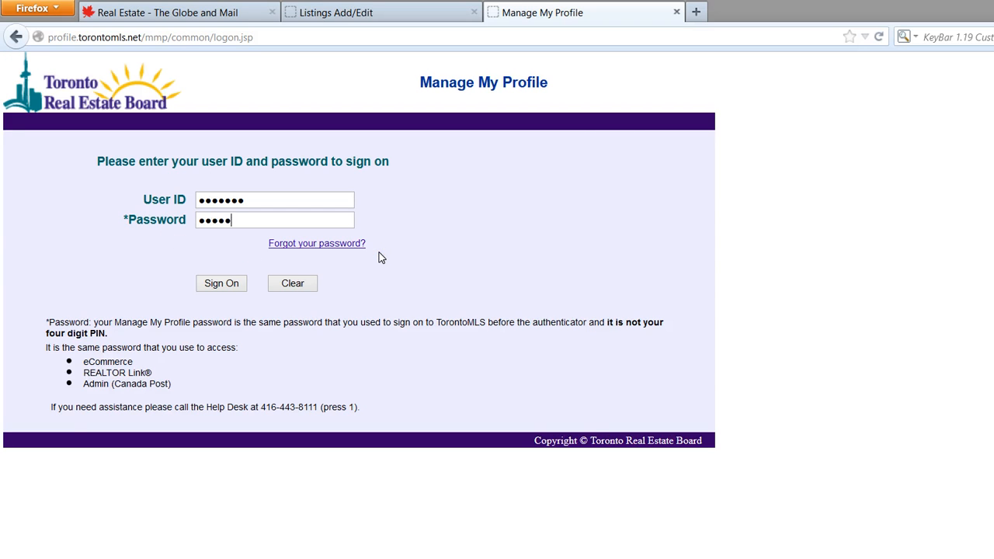
Sign on to TREB Manage My Profile and reach the welcome page.
left_click(220, 283)
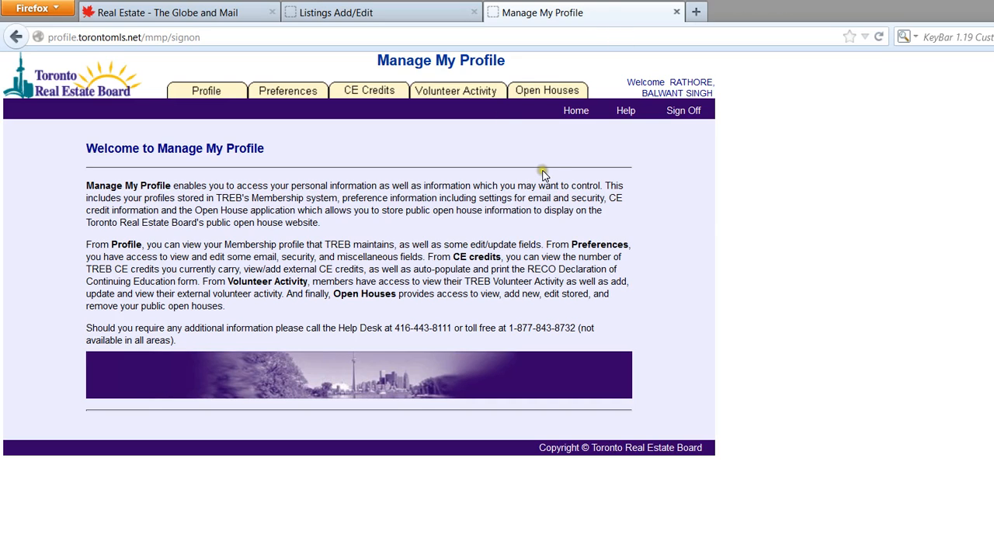
mouse_move(162, 81)
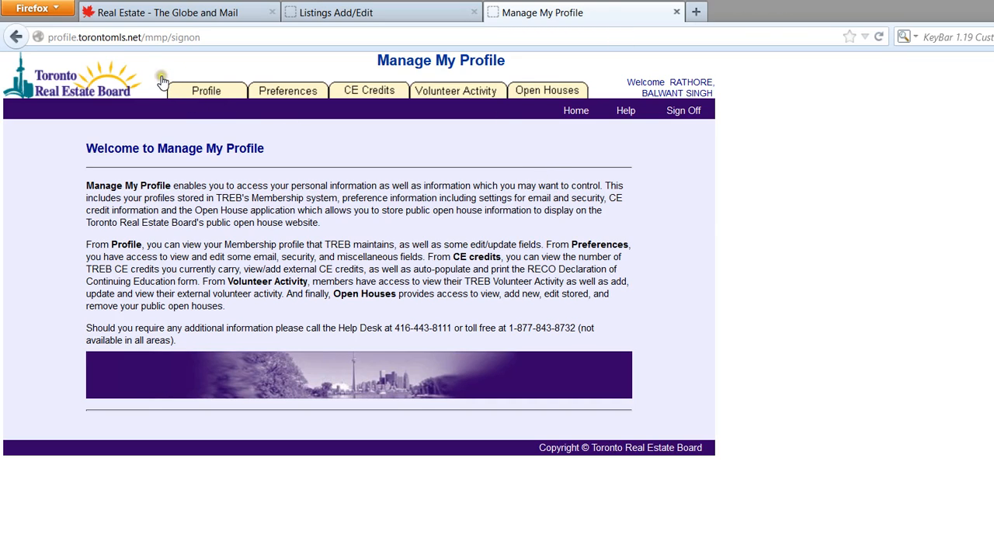
Go to Profile, Open Houses, Add Open House and pick listing C2842580.
left_click(205, 90)
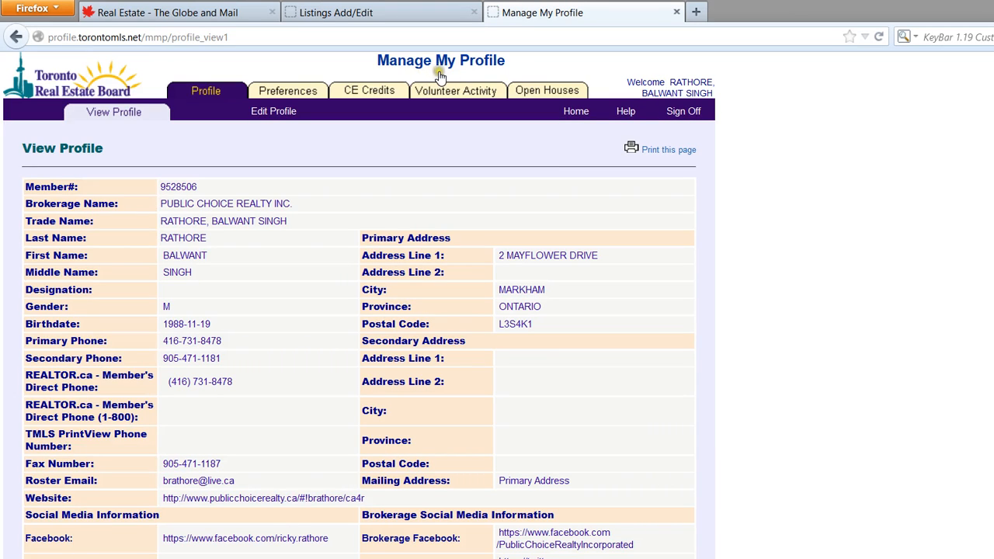
left_click(547, 90)
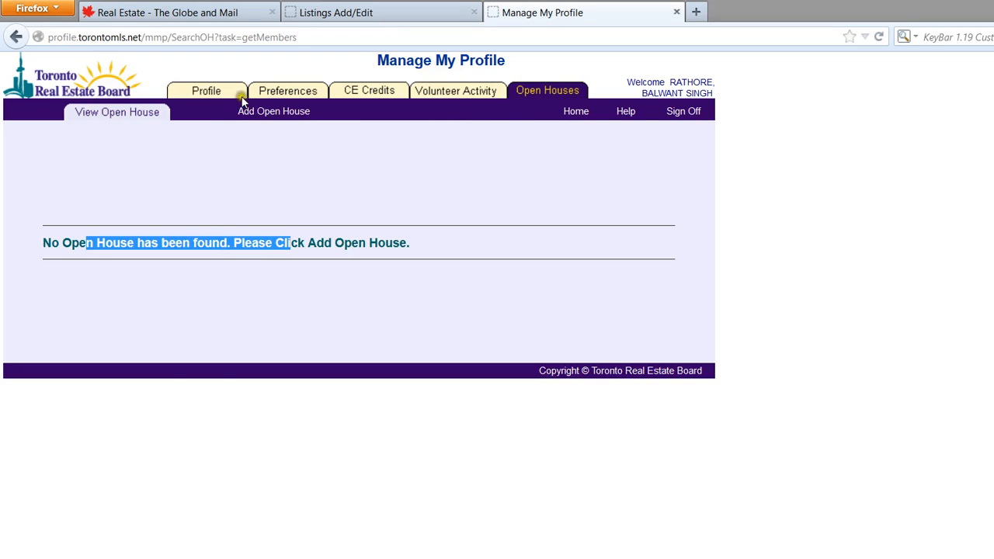
left_click(274, 111)
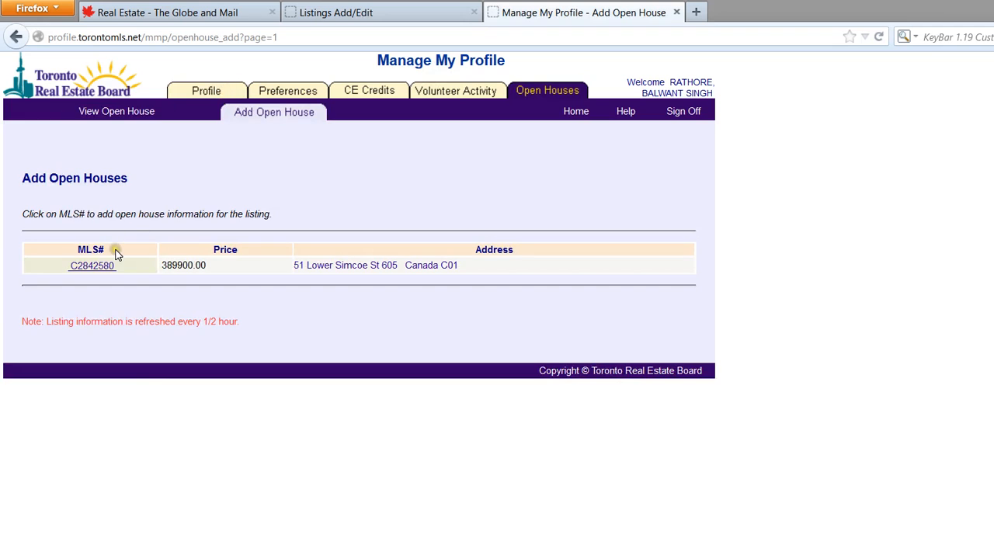
mouse_move(252, 241)
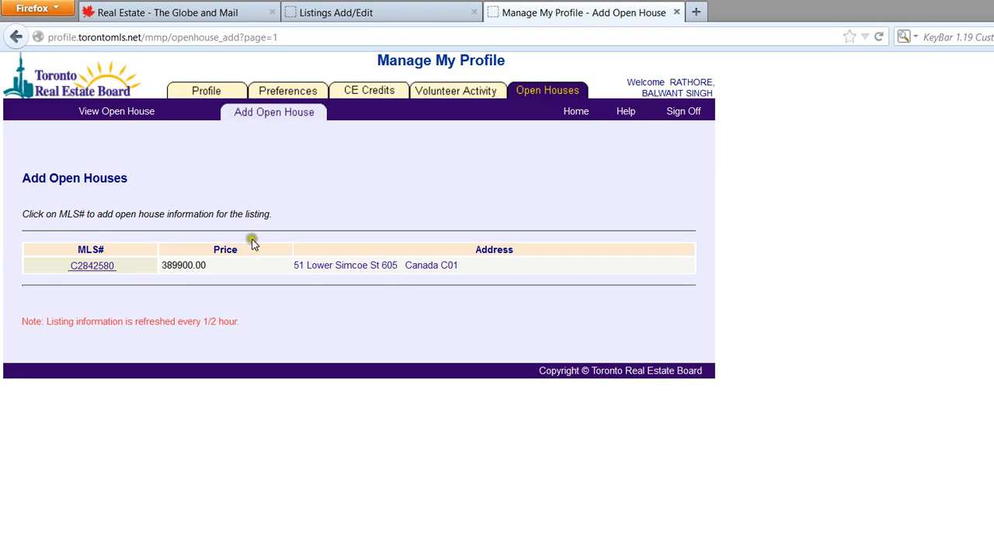
left_click(93, 264)
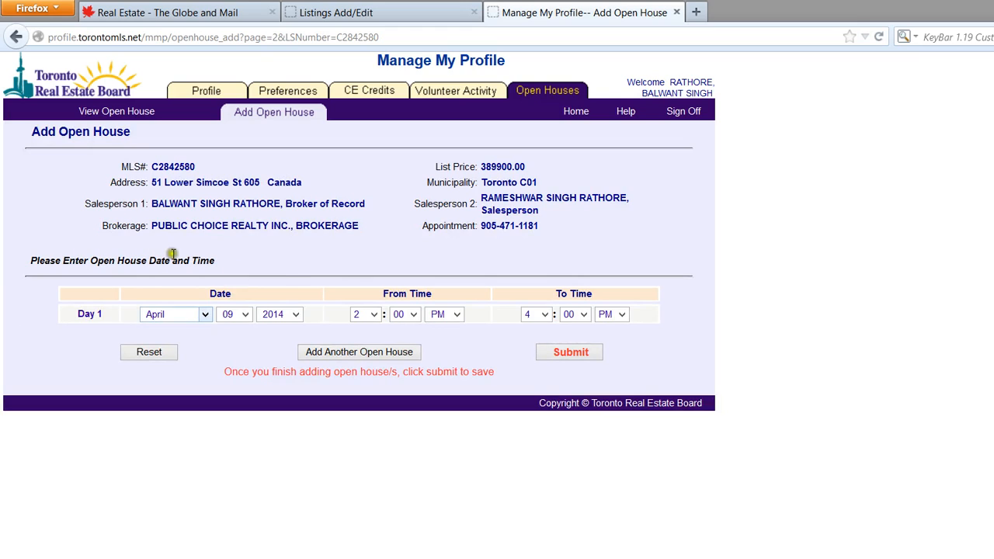
Set Day 1 to April 12, 2014, 3:00 to 5:00 PM and add another open house row.
left_click(357, 351)
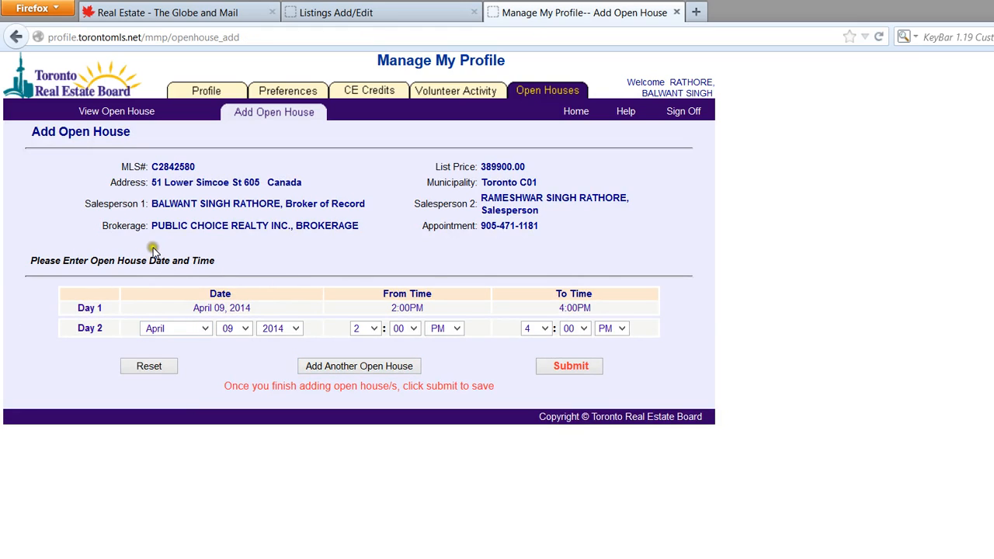
mouse_move(425, 255)
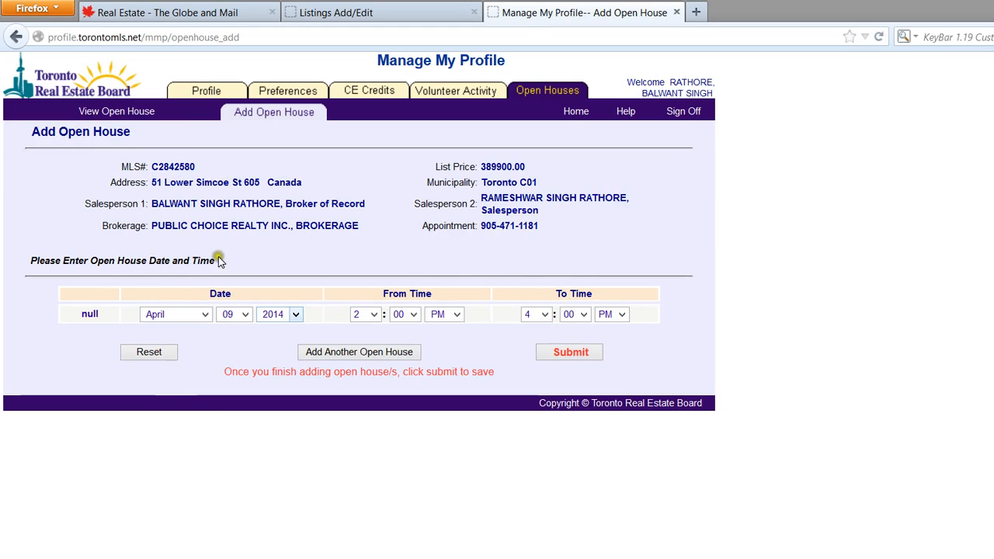
left_click(236, 313)
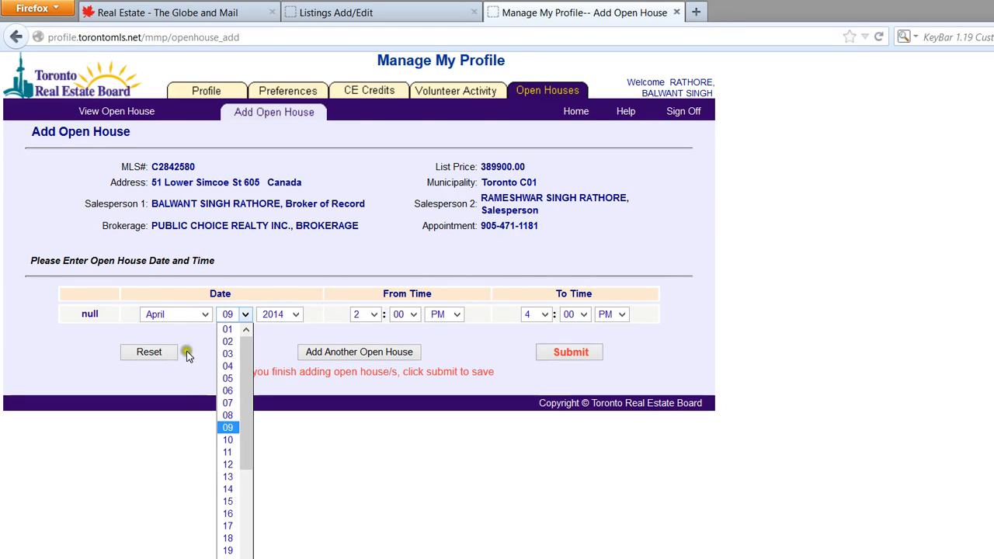
left_click(227, 476)
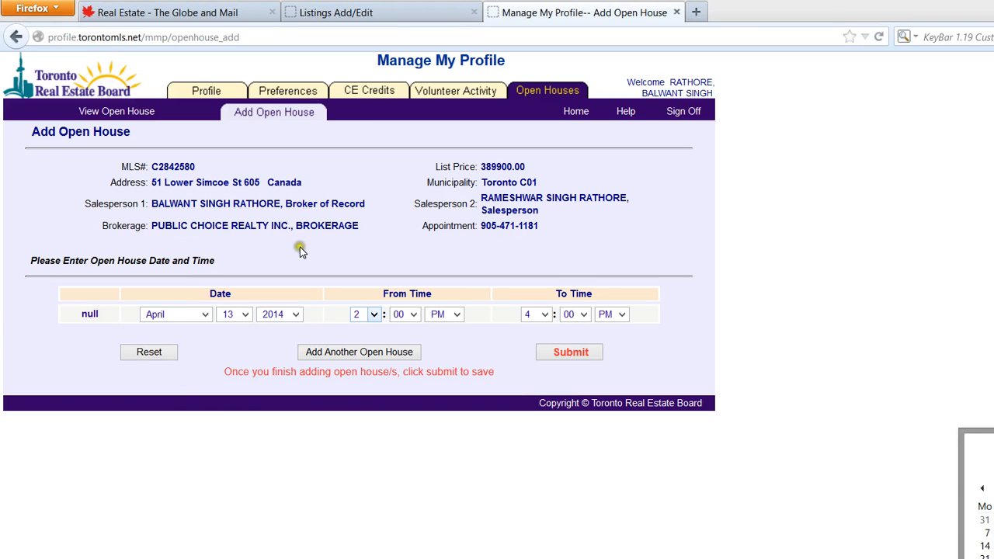
left_click(235, 313)
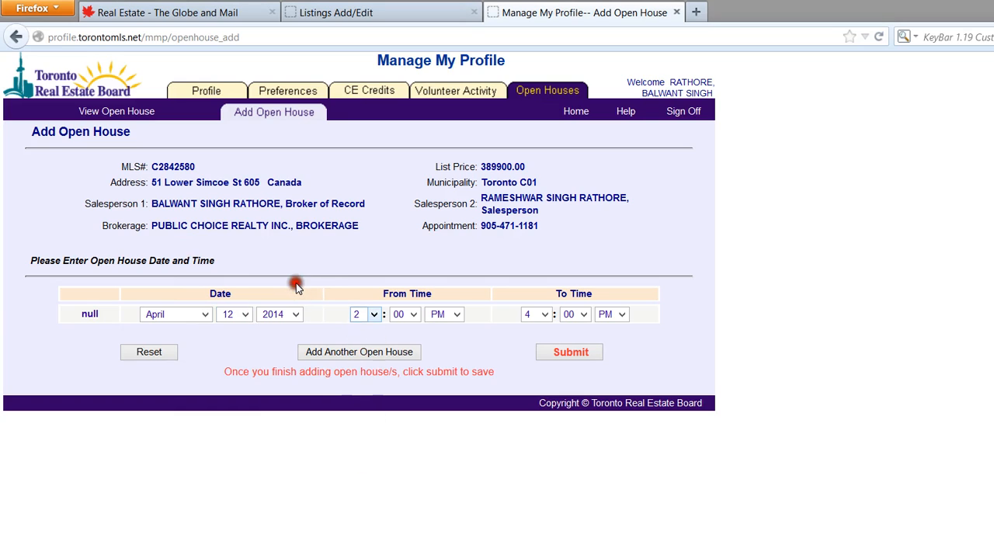
left_click(536, 314)
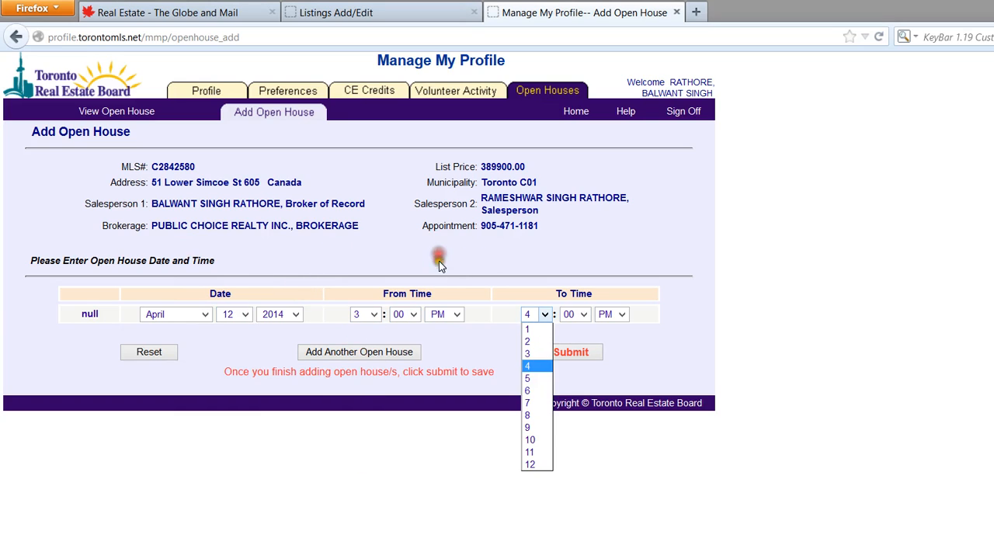
left_click(528, 379)
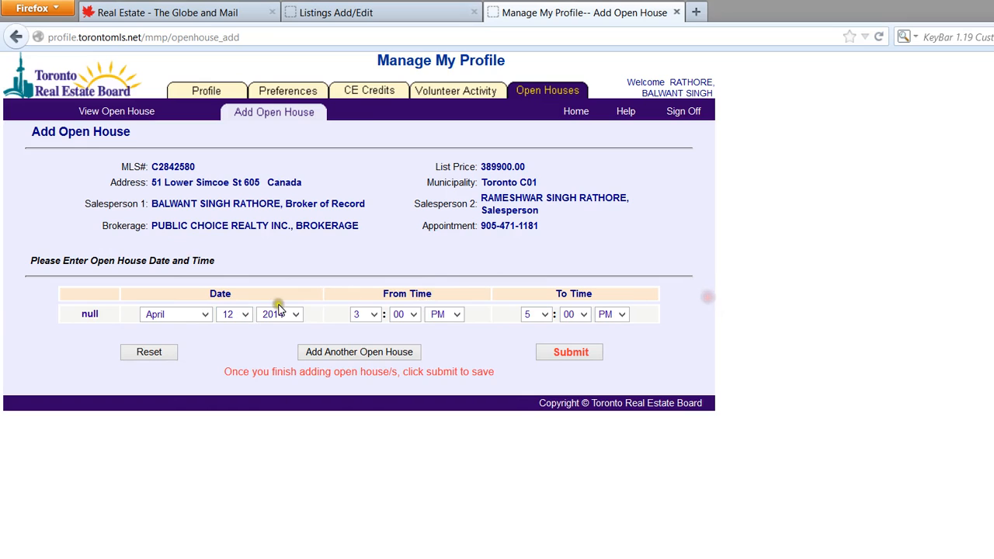
left_click(357, 351)
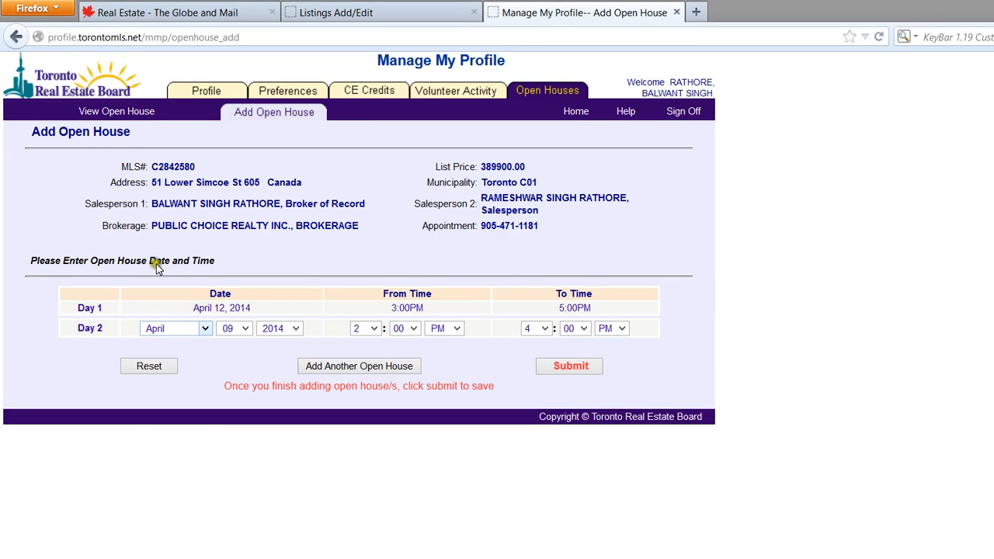
Set Day 2 to April 13, ending 5 PM, and submit the open houses.
left_click(234, 328)
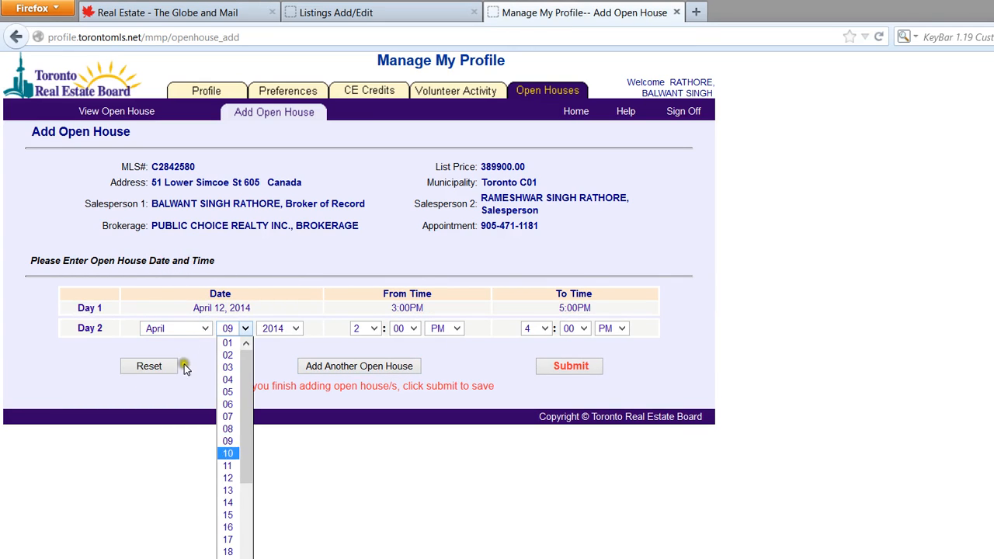
left_click(227, 491)
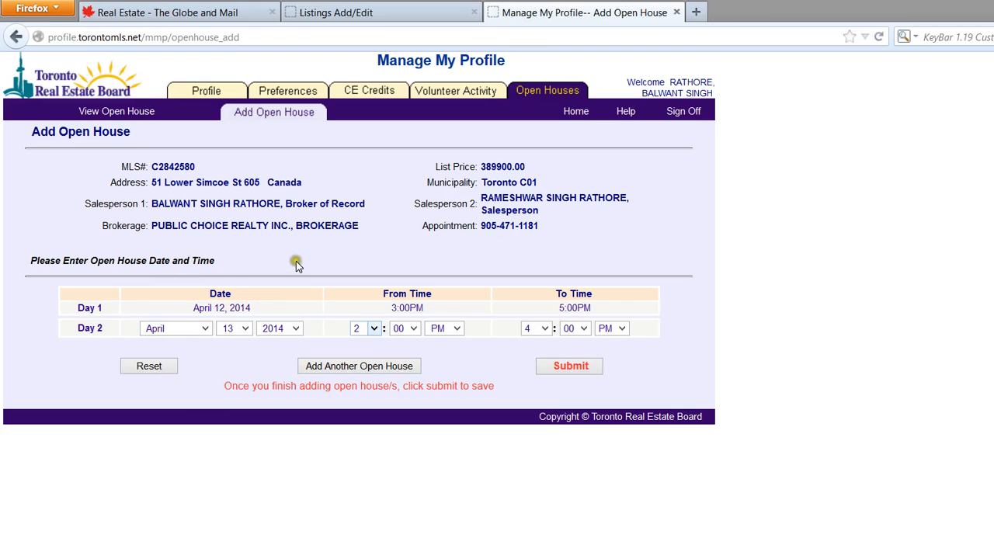
left_click(543, 327)
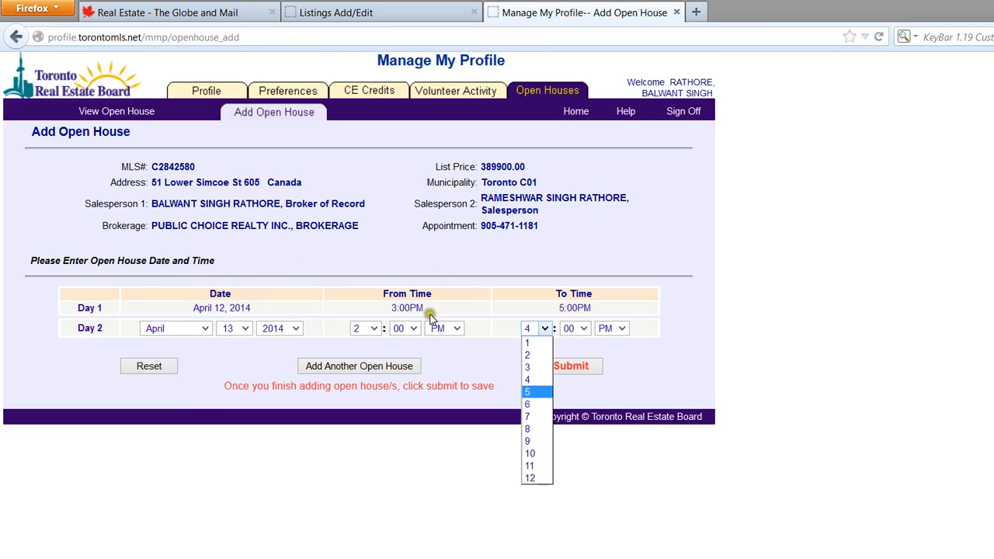
left_click(529, 391)
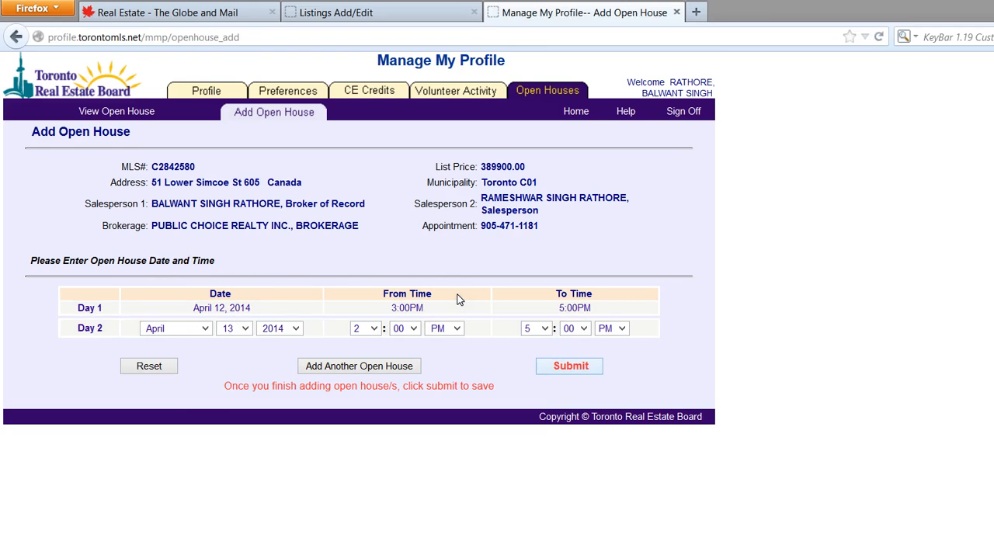
left_click(569, 367)
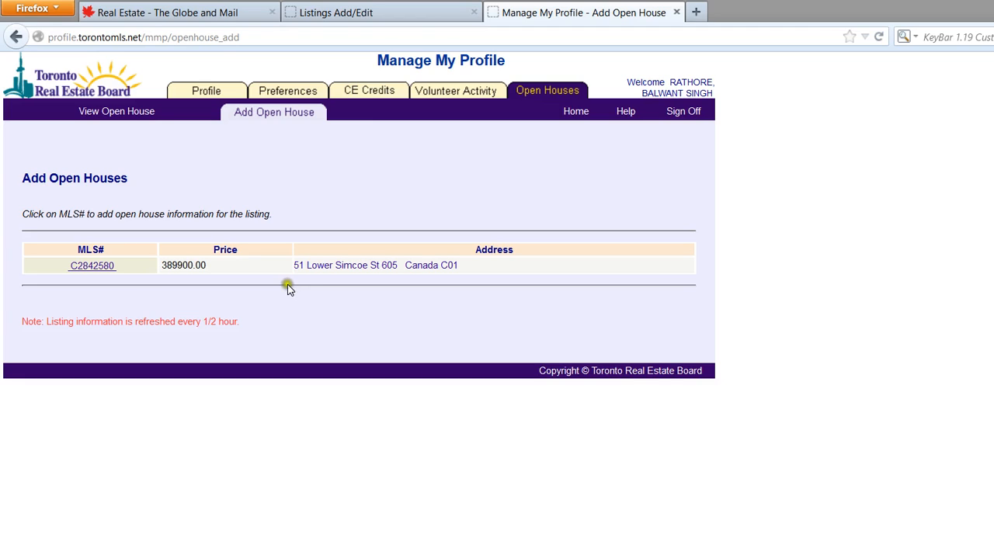
mouse_move(159, 272)
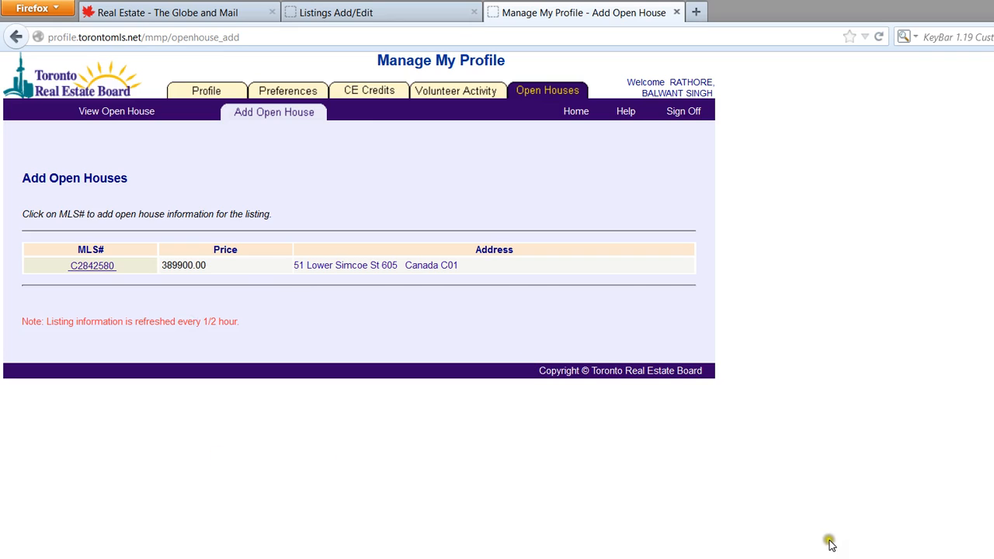
mouse_move(842, 466)
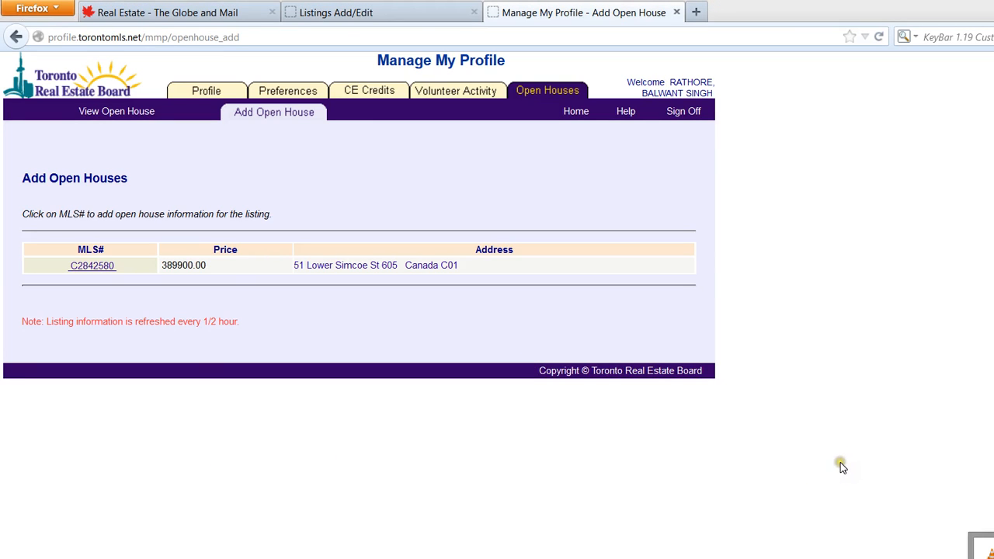